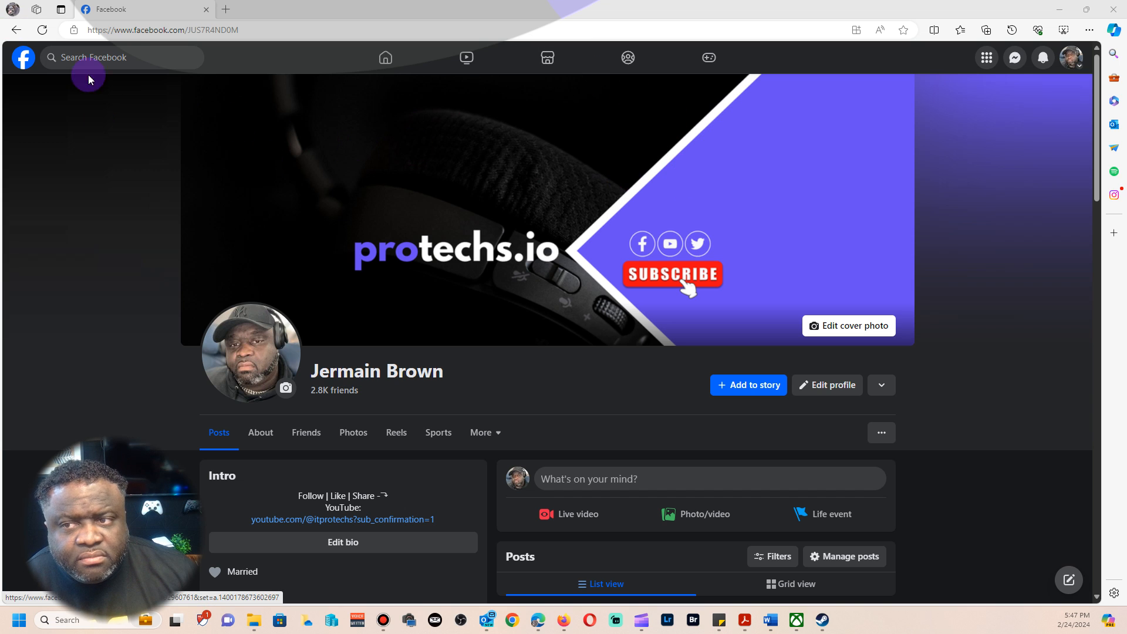
{"action": "mouse_move", "coordinate": [803, 314]}
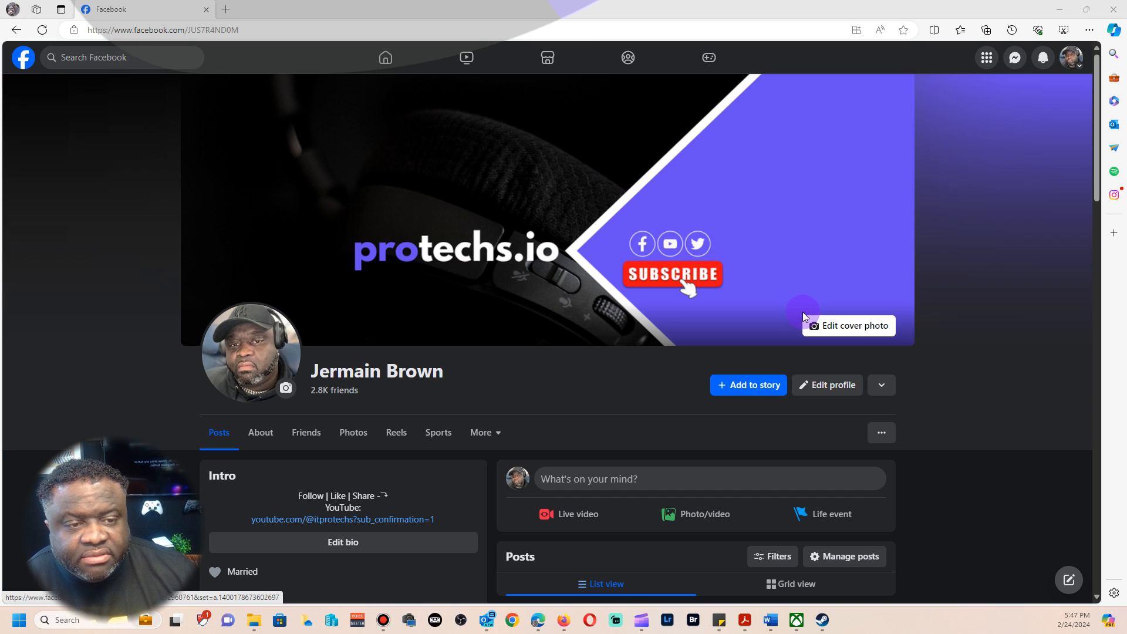
- Switch from the personal profile to the Every & Anything Page via the account menu
{"action": "left_click", "coordinate": [1070, 57]}
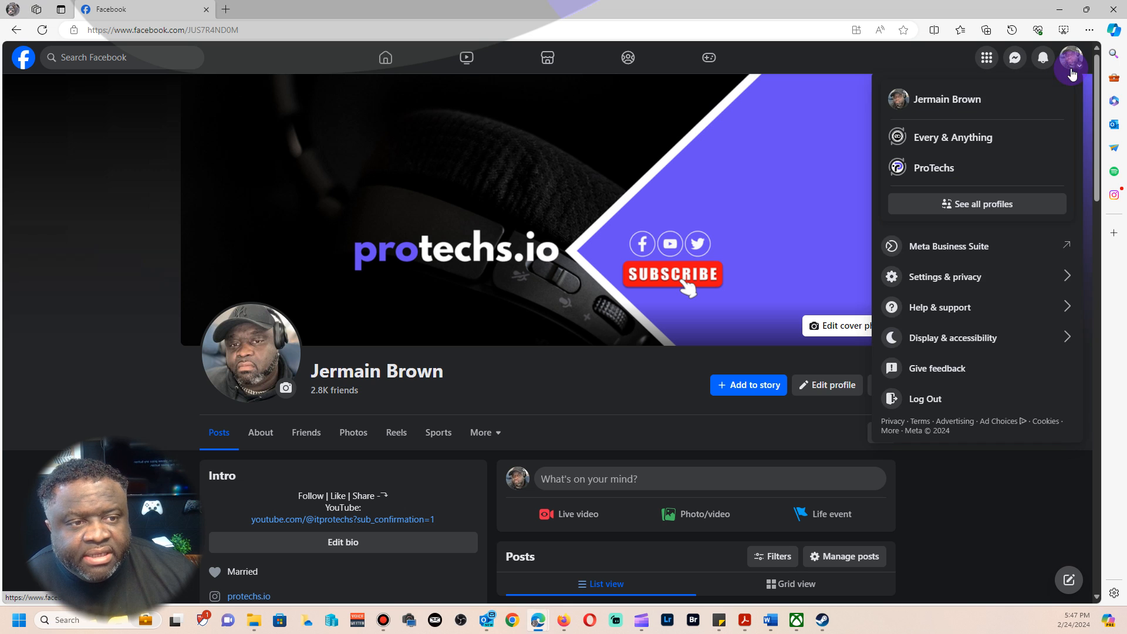
{"action": "mouse_move", "coordinate": [960, 140]}
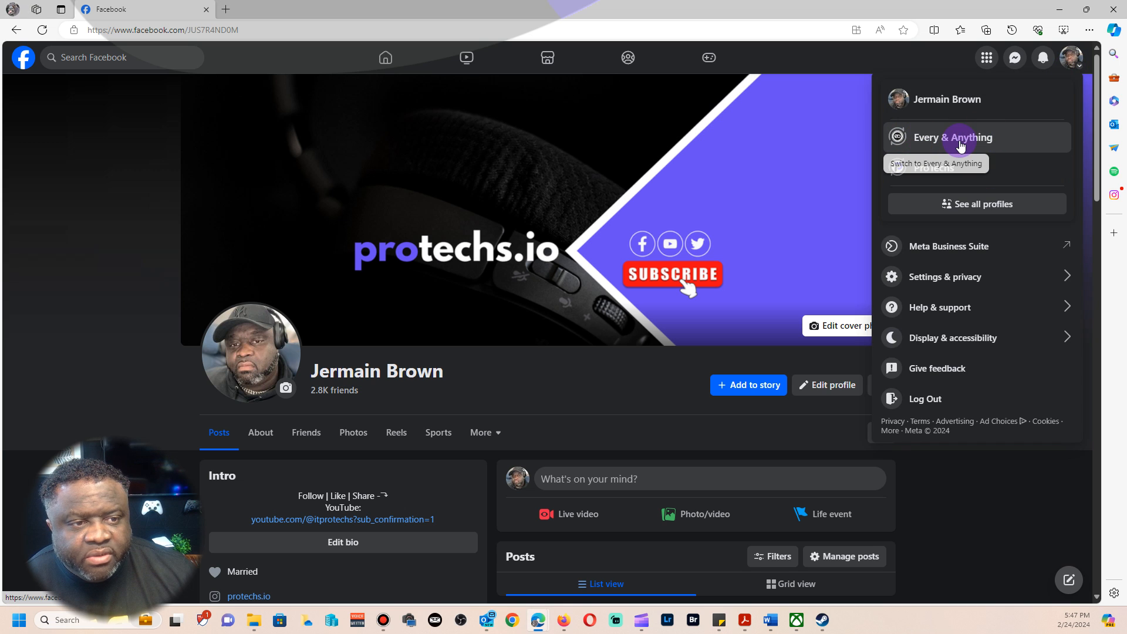
{"action": "left_click", "coordinate": [976, 204]}
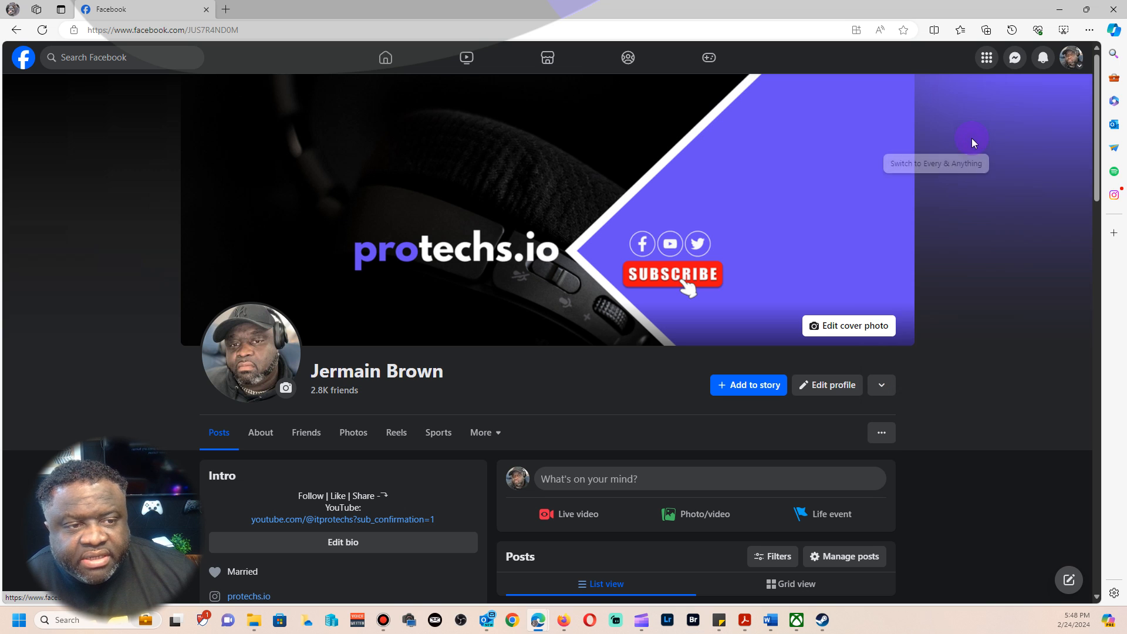
- Look over the Every & Anything Page profile, then reopen the account menu
{"action": "left_click", "coordinate": [972, 140]}
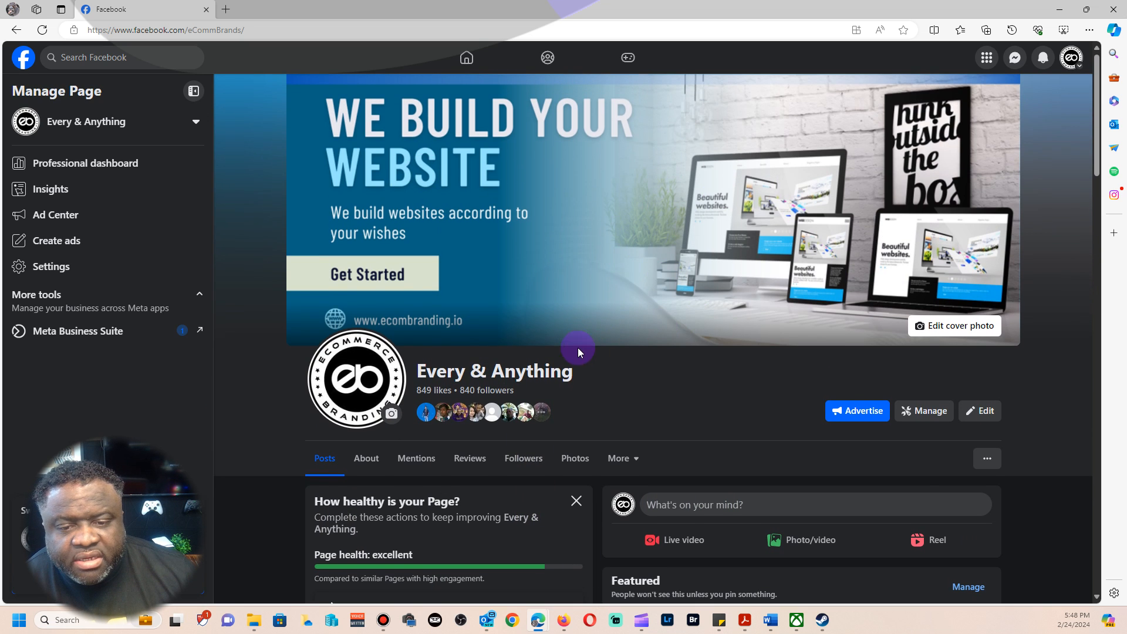
{"action": "scroll", "scroll_direction": "down", "scroll_amount": 3}
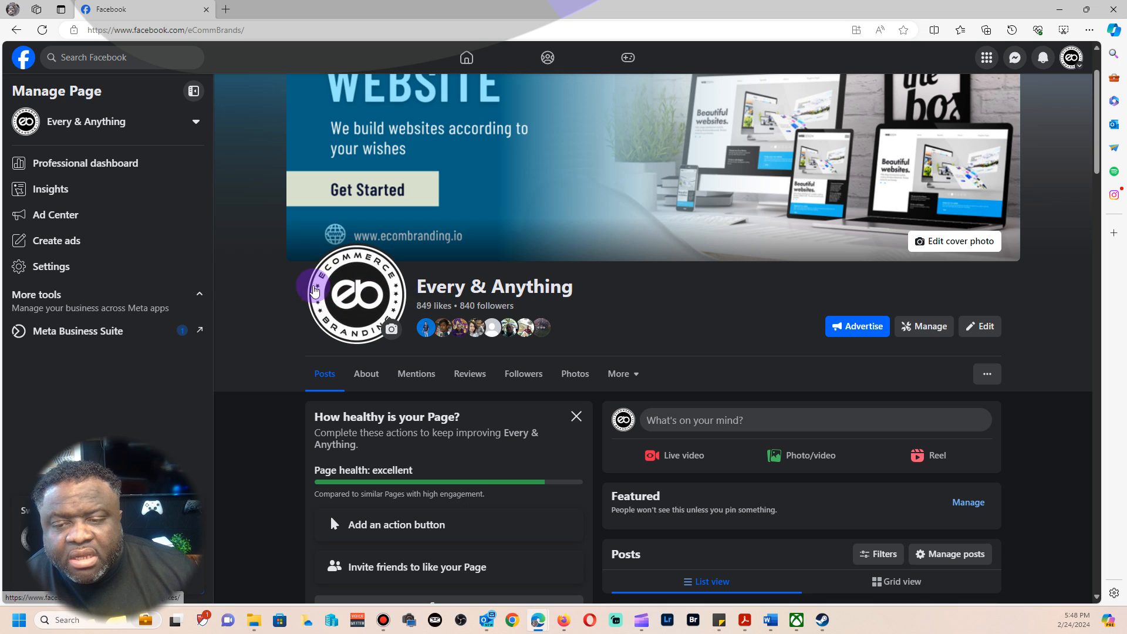
{"action": "mouse_move", "coordinate": [393, 357]}
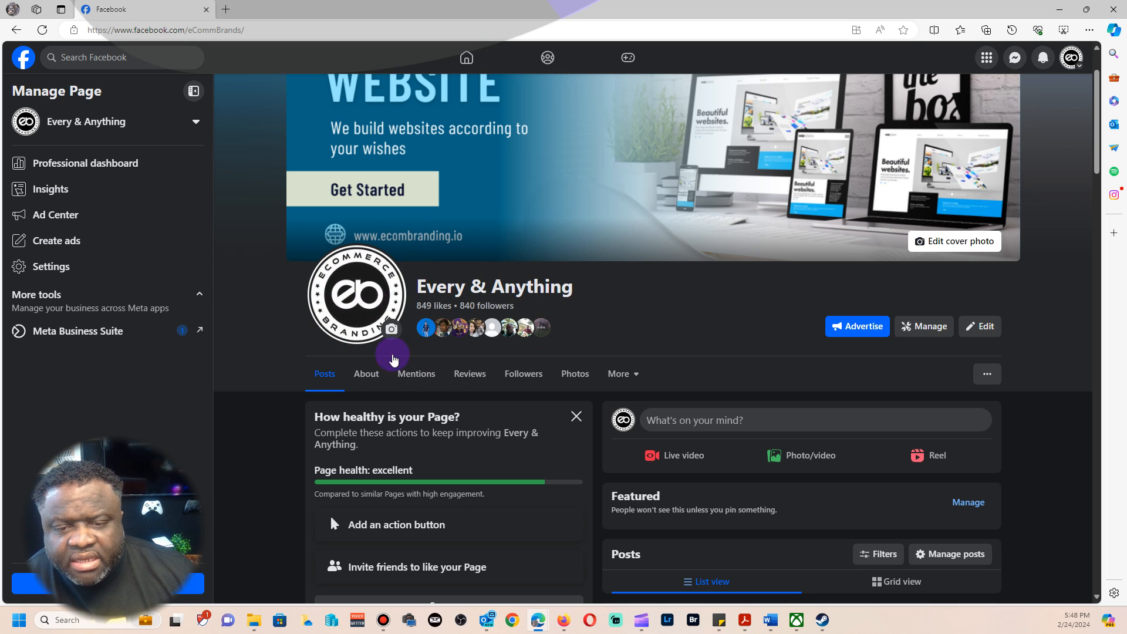
{"action": "mouse_move", "coordinate": [441, 311]}
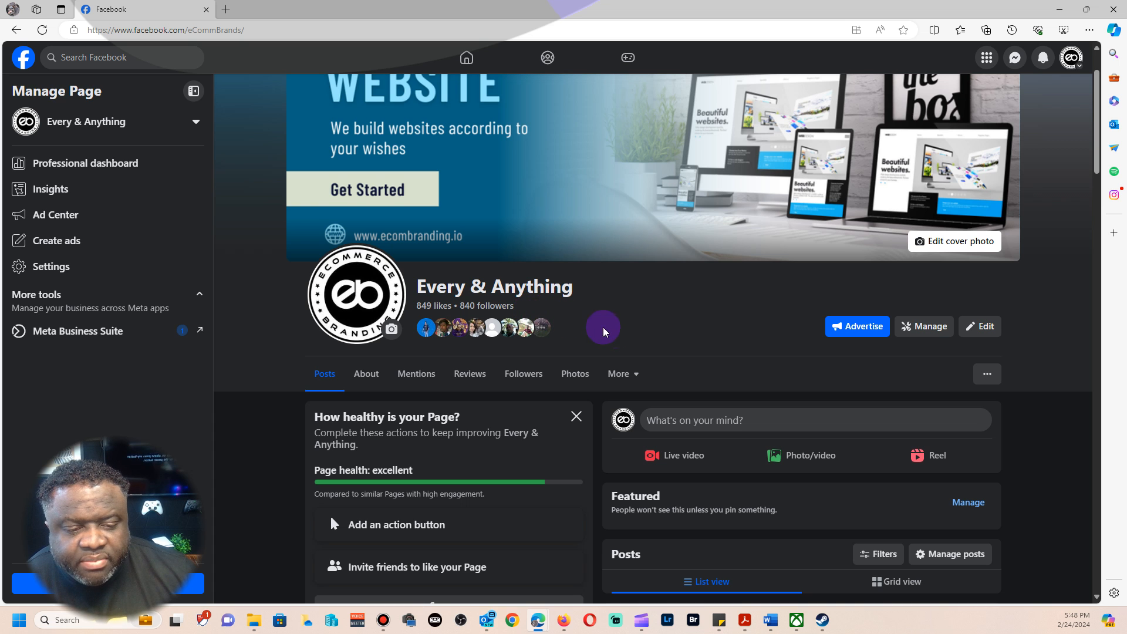
{"action": "scroll", "scroll_direction": "down", "scroll_amount": 3}
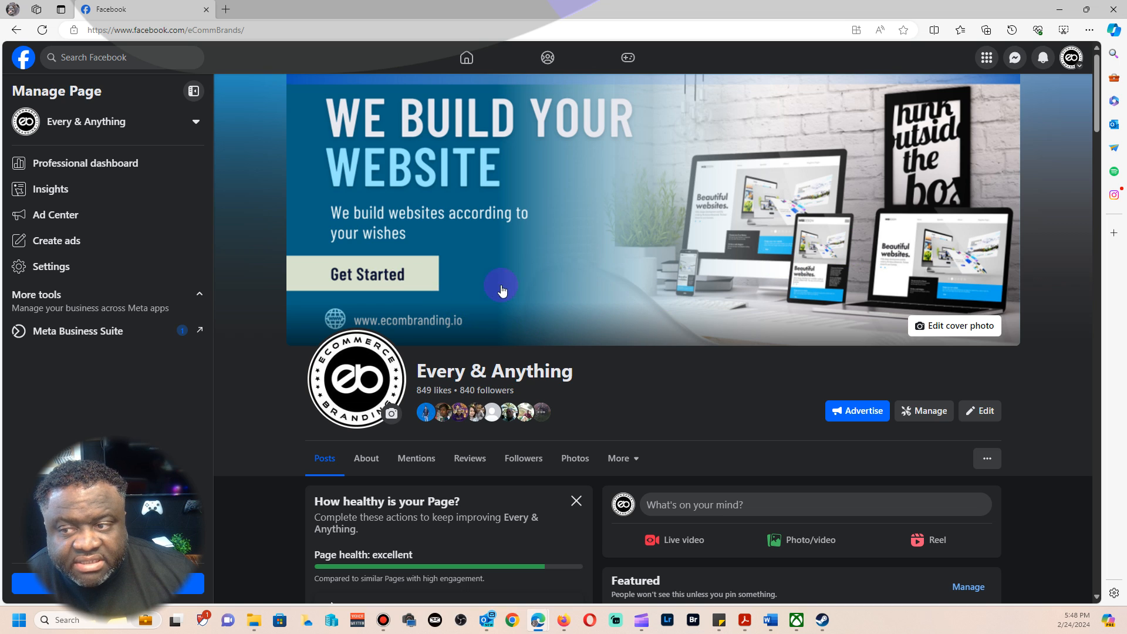
{"action": "left_click", "coordinate": [1071, 56]}
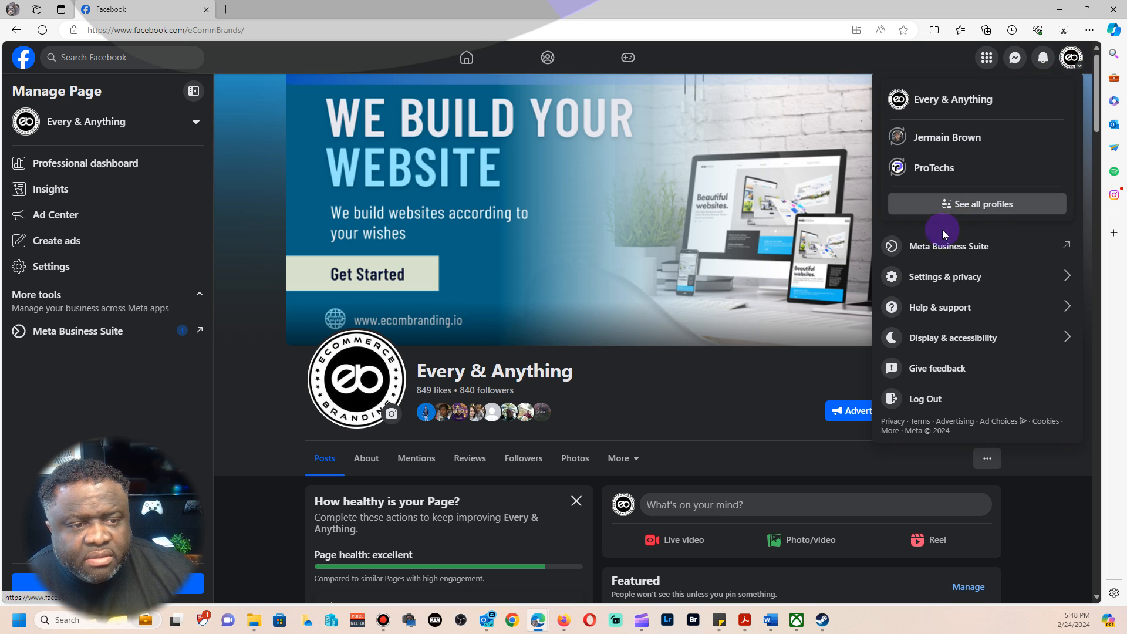
{"action": "mouse_move", "coordinate": [937, 280]}
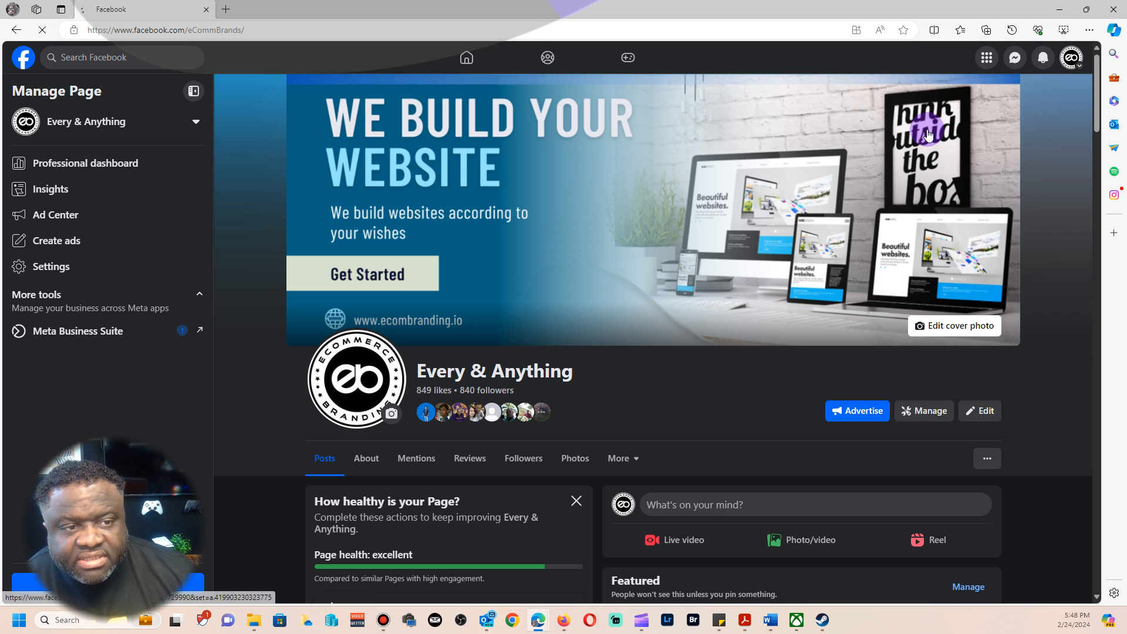
- Reach the Page's privacy settings and its Facebook Page information list
{"action": "left_click", "coordinate": [52, 266]}
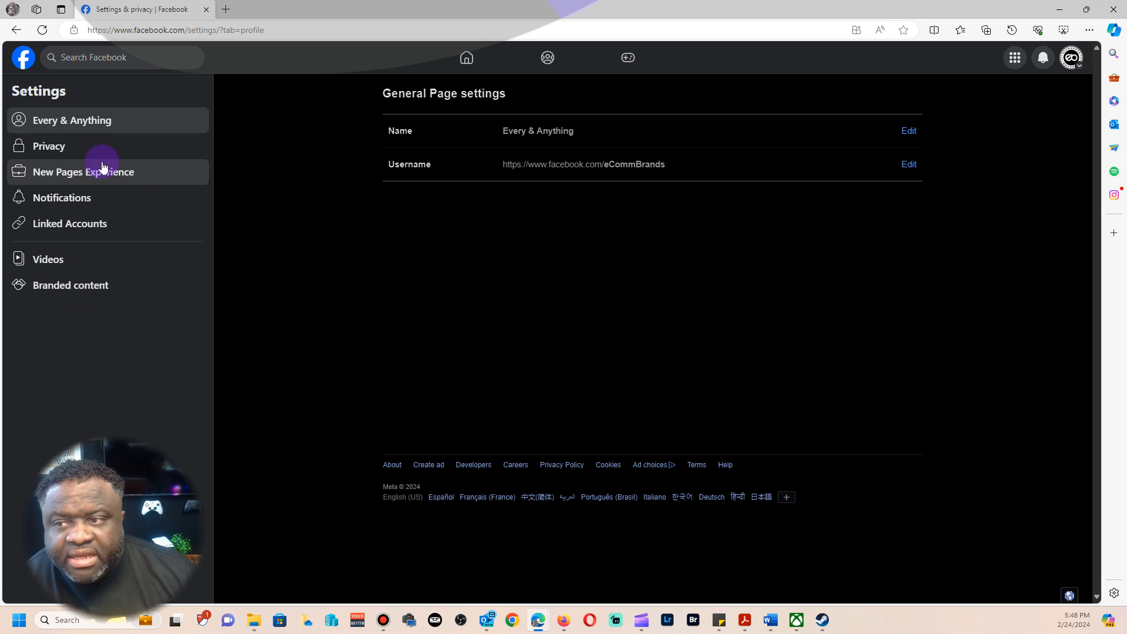
{"action": "left_click", "coordinate": [48, 145]}
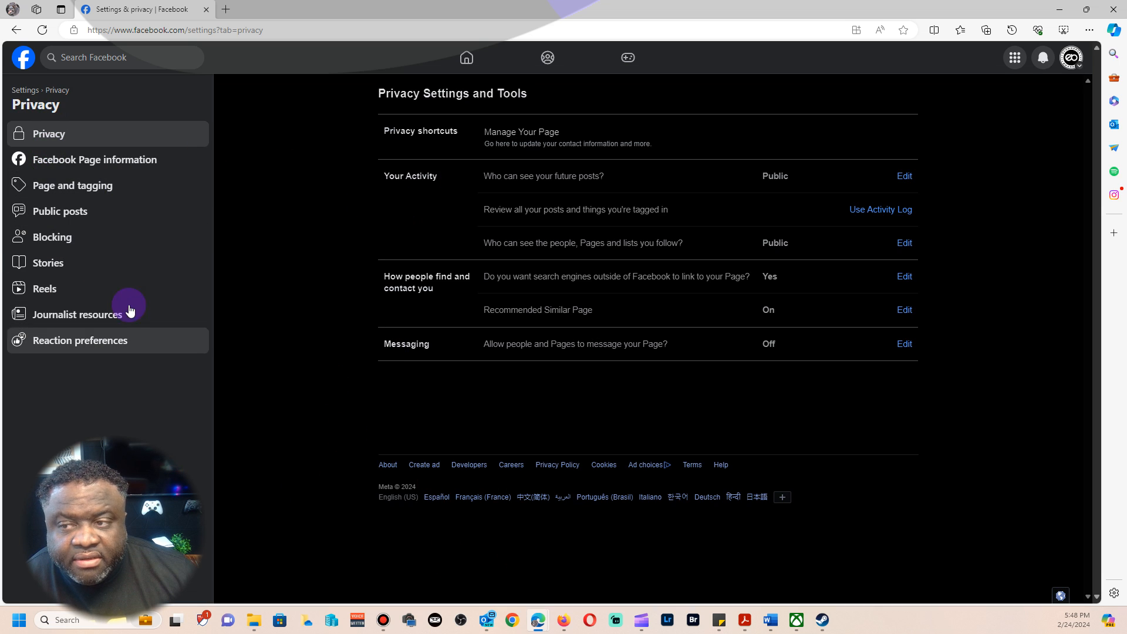
{"action": "mouse_move", "coordinate": [91, 167]}
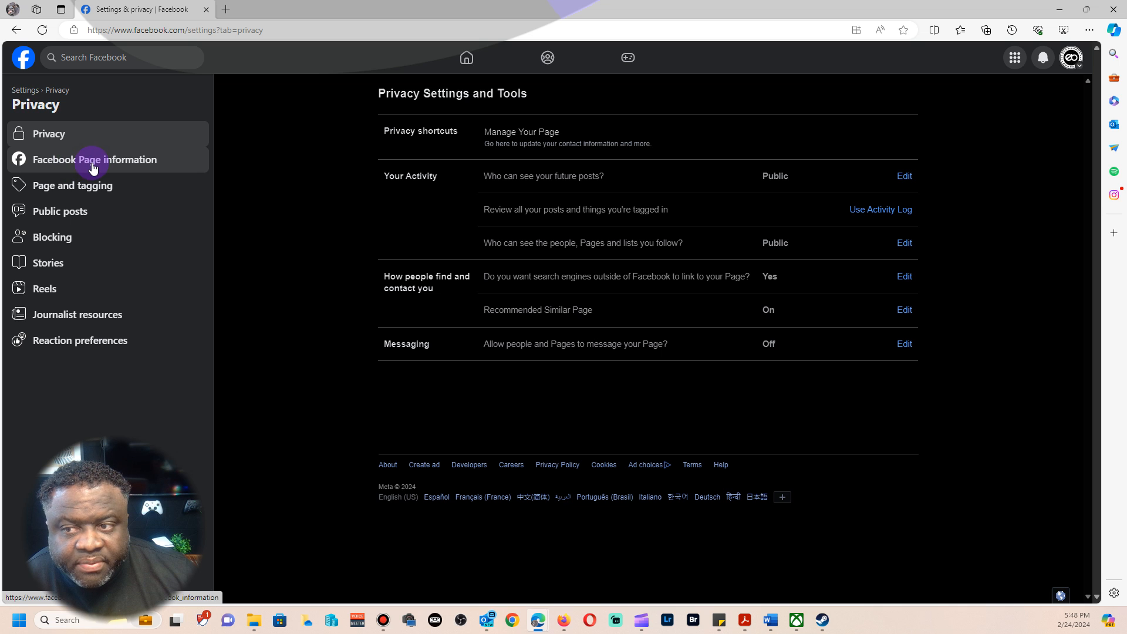
{"action": "left_click", "coordinate": [94, 162]}
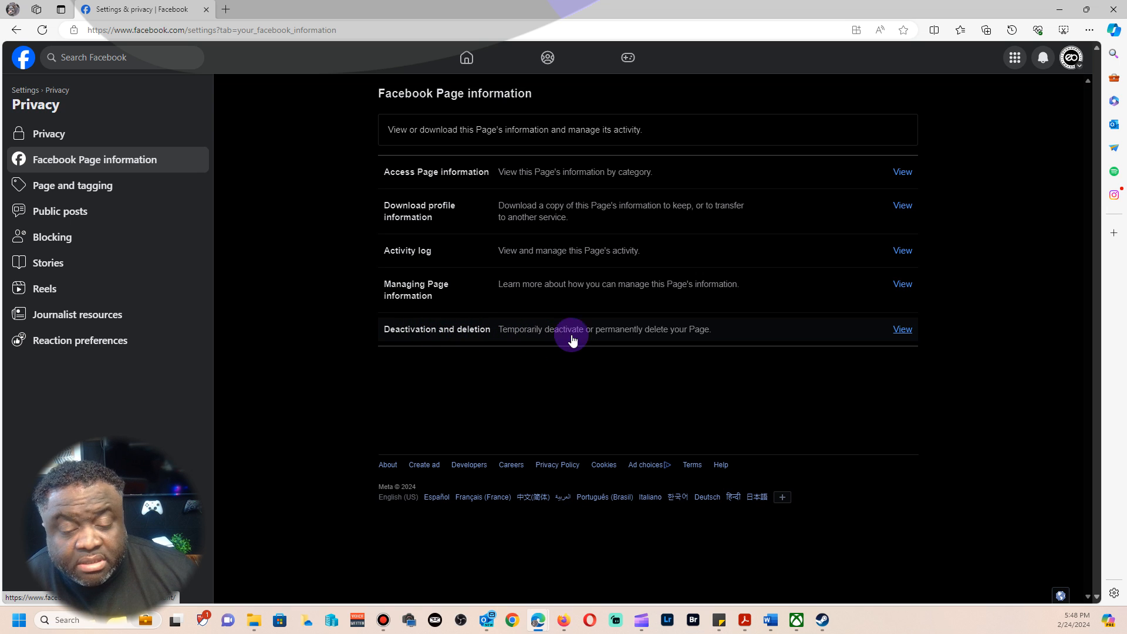
{"action": "mouse_move", "coordinate": [665, 331]}
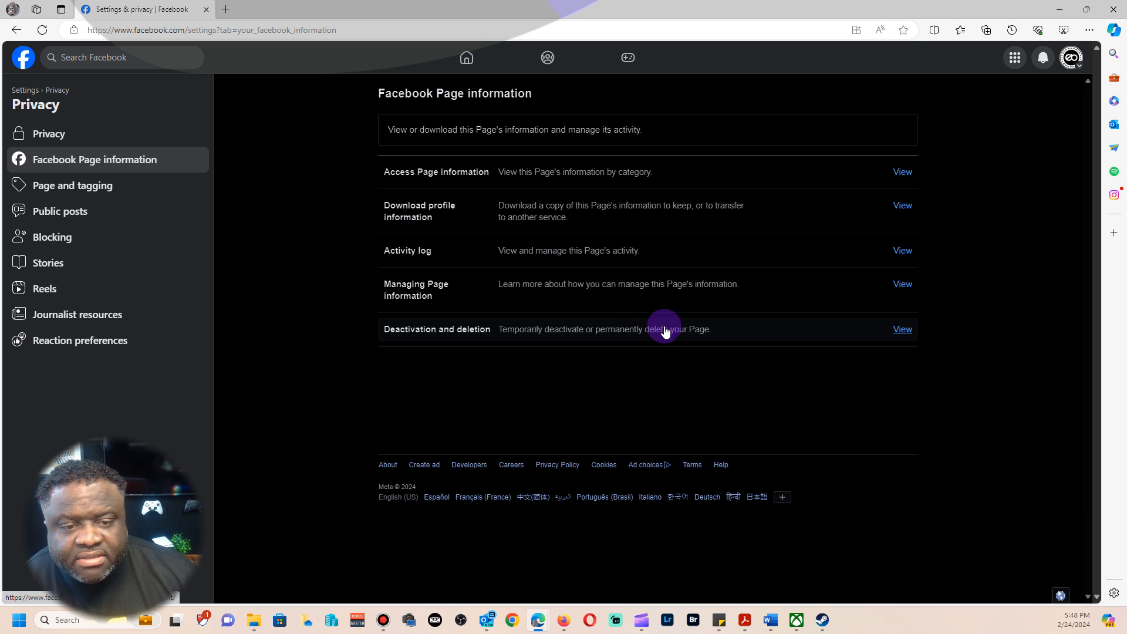
- In Deactivation and deletion, choose Delete Page rather than deactivating it
{"action": "left_click", "coordinate": [901, 329]}
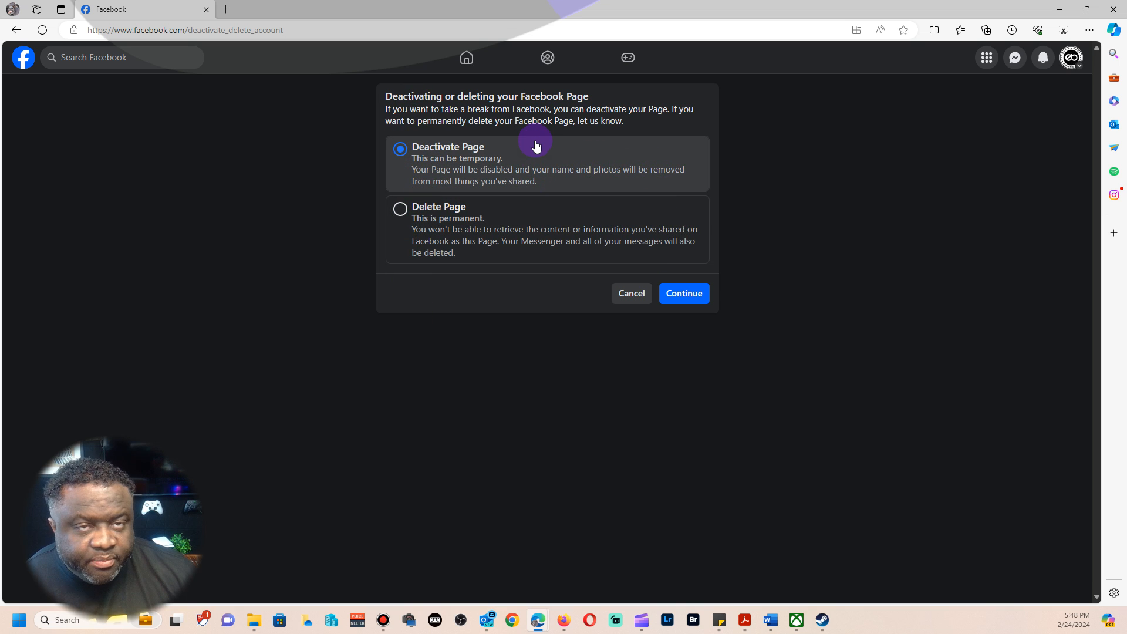
{"action": "left_click", "coordinate": [399, 209]}
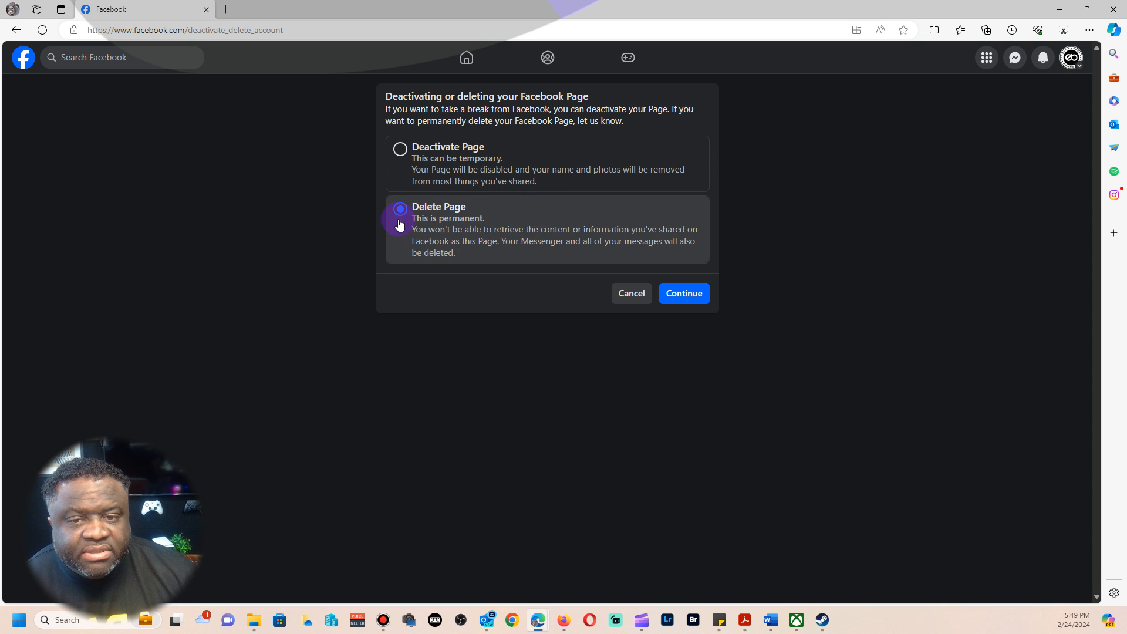
{"action": "left_click", "coordinate": [400, 209]}
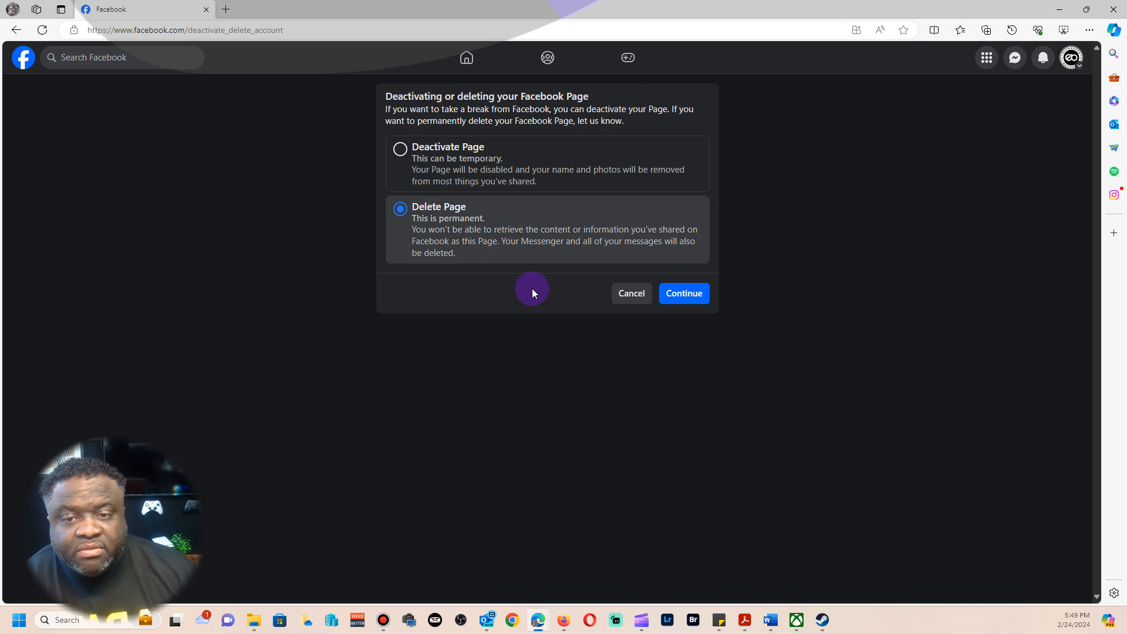
- Continue past the download and transfer offers to the password check
{"action": "left_click", "coordinate": [683, 293]}
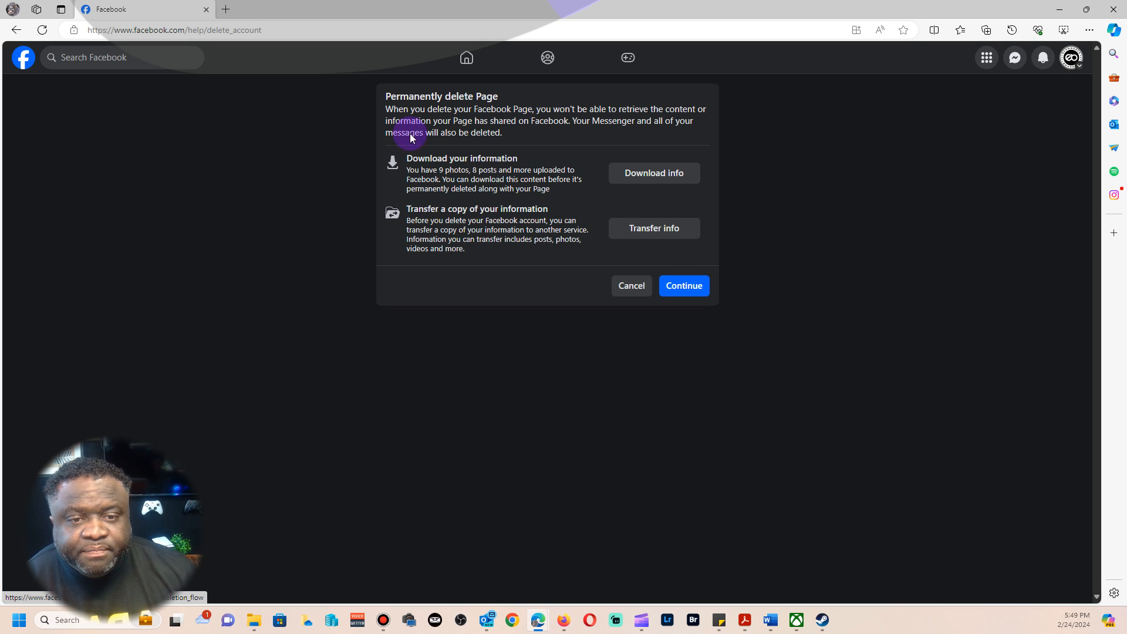
{"action": "mouse_move", "coordinate": [447, 138]}
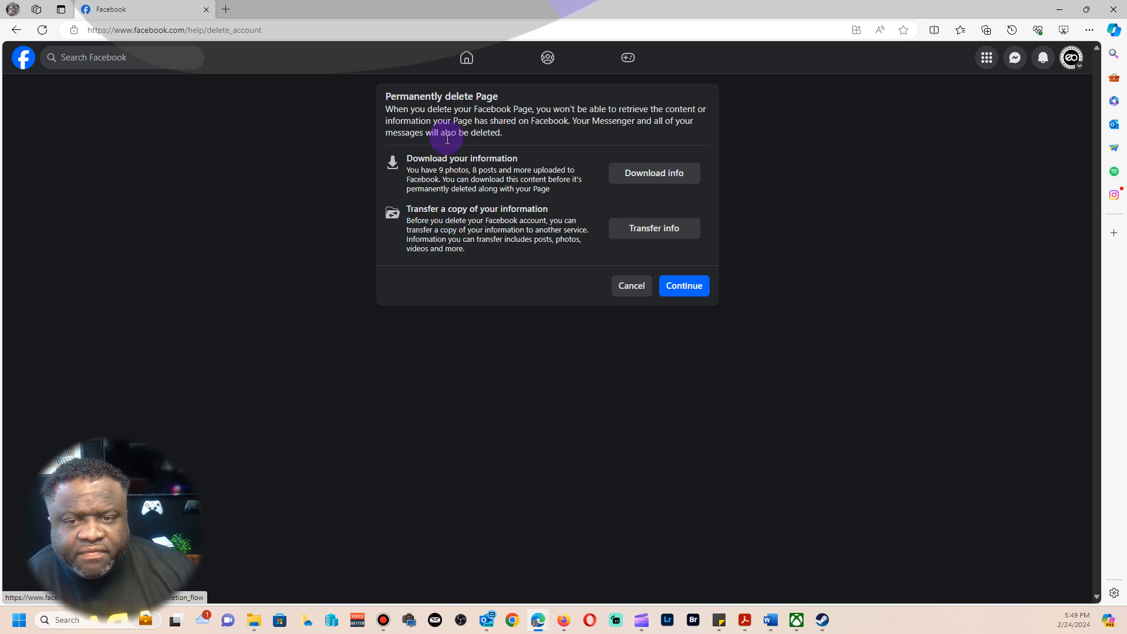
{"action": "mouse_move", "coordinate": [574, 331]}
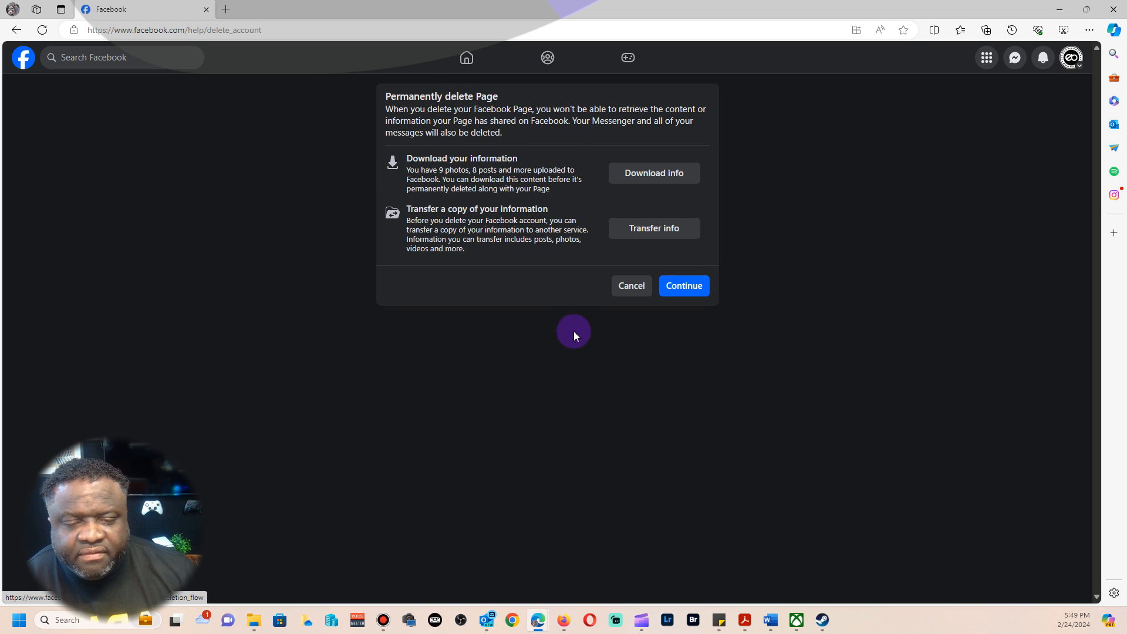
{"action": "left_click", "coordinate": [683, 285]}
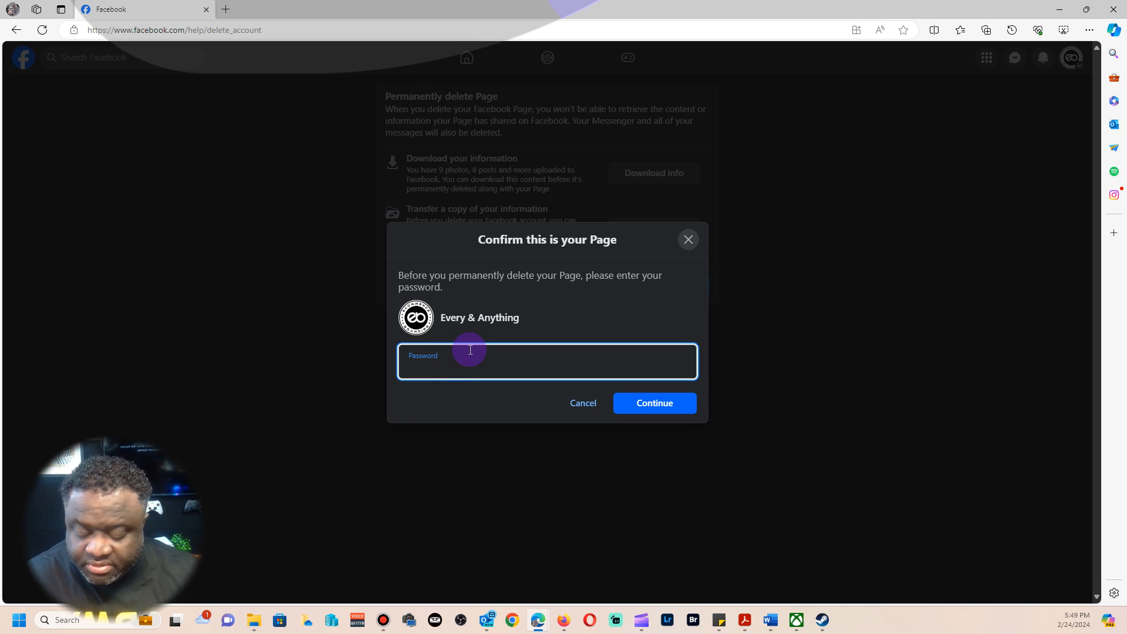
- Enter the account password and submit it to confirm ownership of the Page
{"action": "type", "text": "•"}
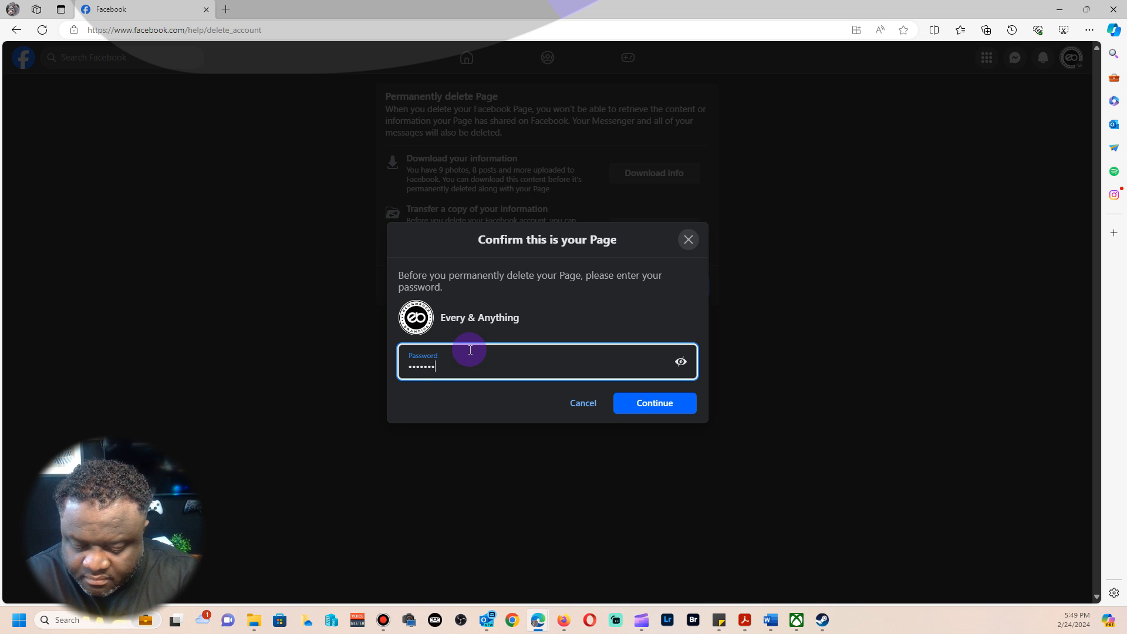
{"action": "type", "text": "••••"}
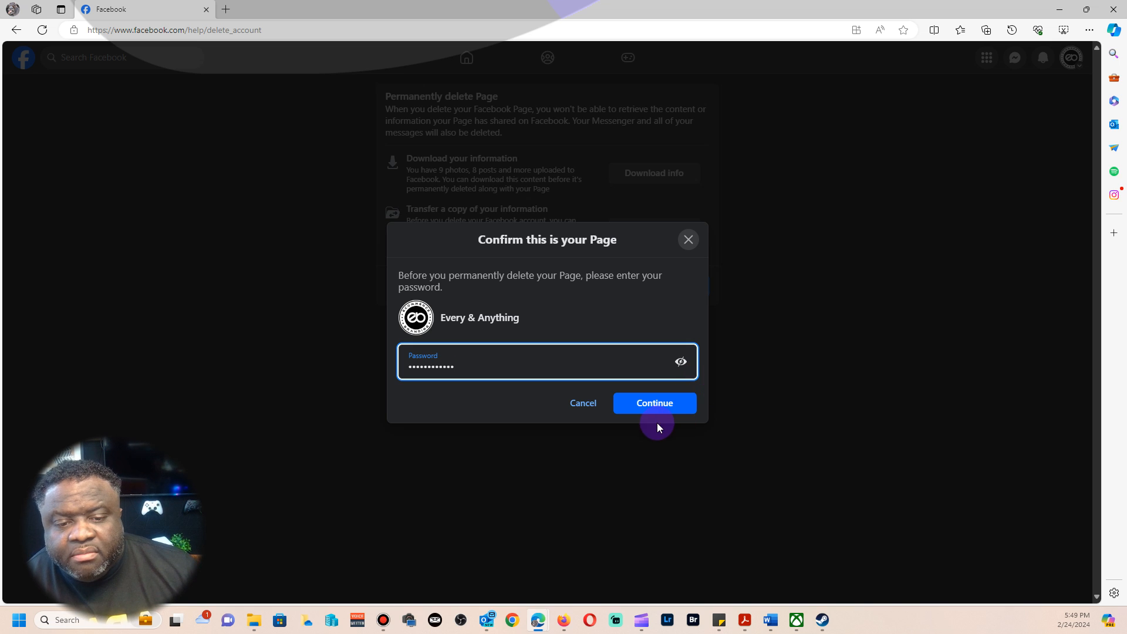
{"action": "left_click", "coordinate": [654, 404]}
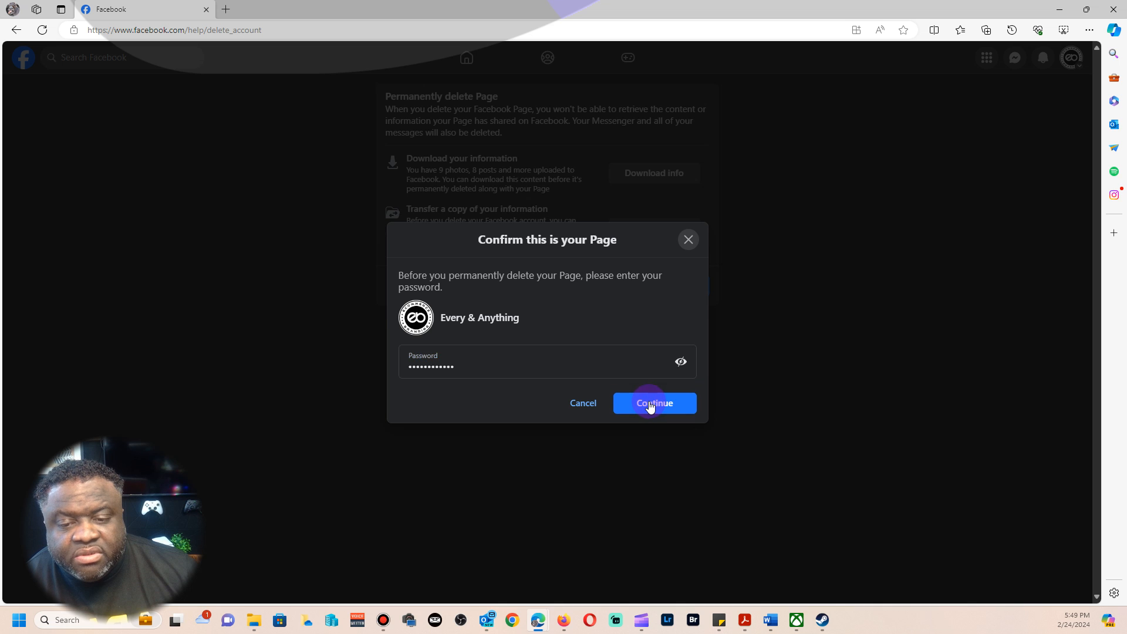
{"action": "left_click", "coordinate": [655, 403]}
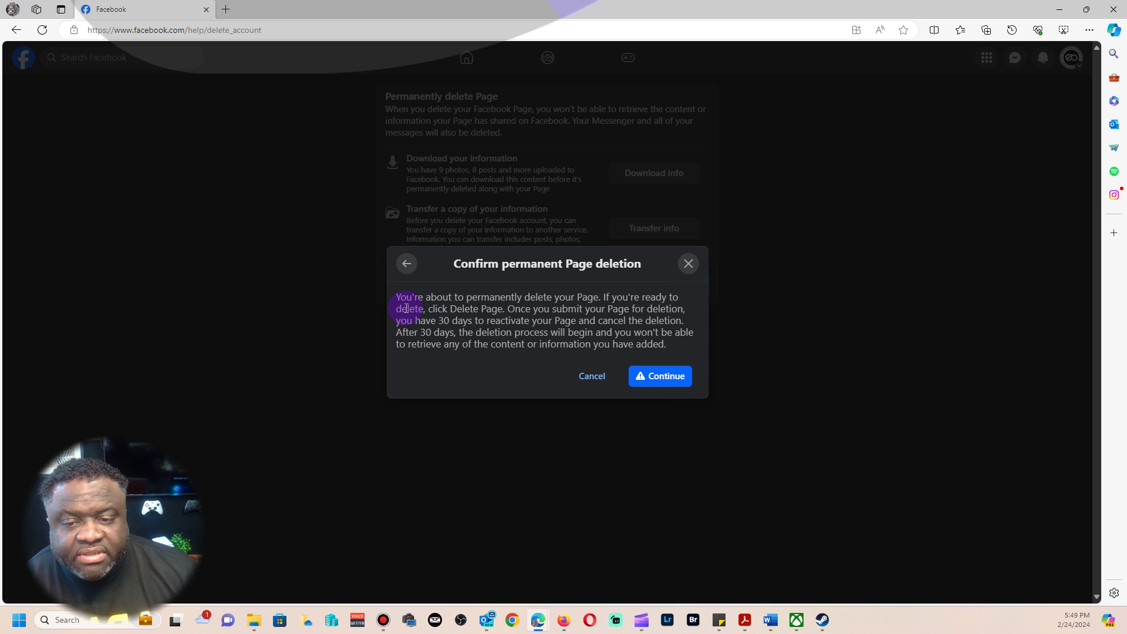
- Acknowledge the 30-day reactivation note and confirm permanent Page deletion
{"action": "left_click_drag", "start_coordinate": [395, 296], "coordinate": [597, 297]}
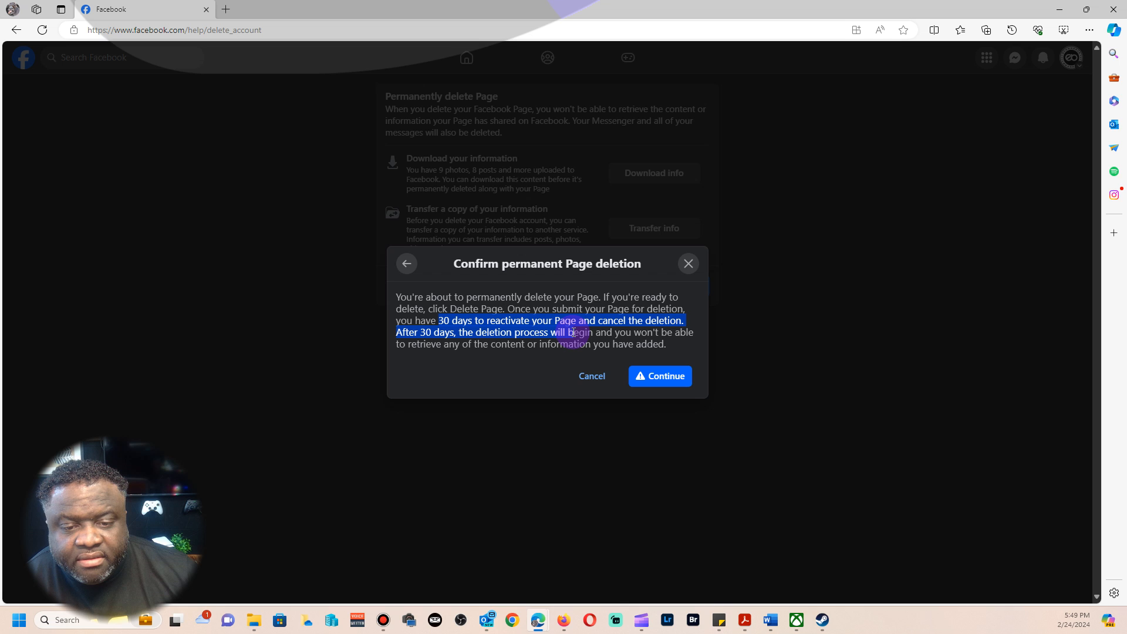
{"action": "left_click", "coordinate": [499, 348]}
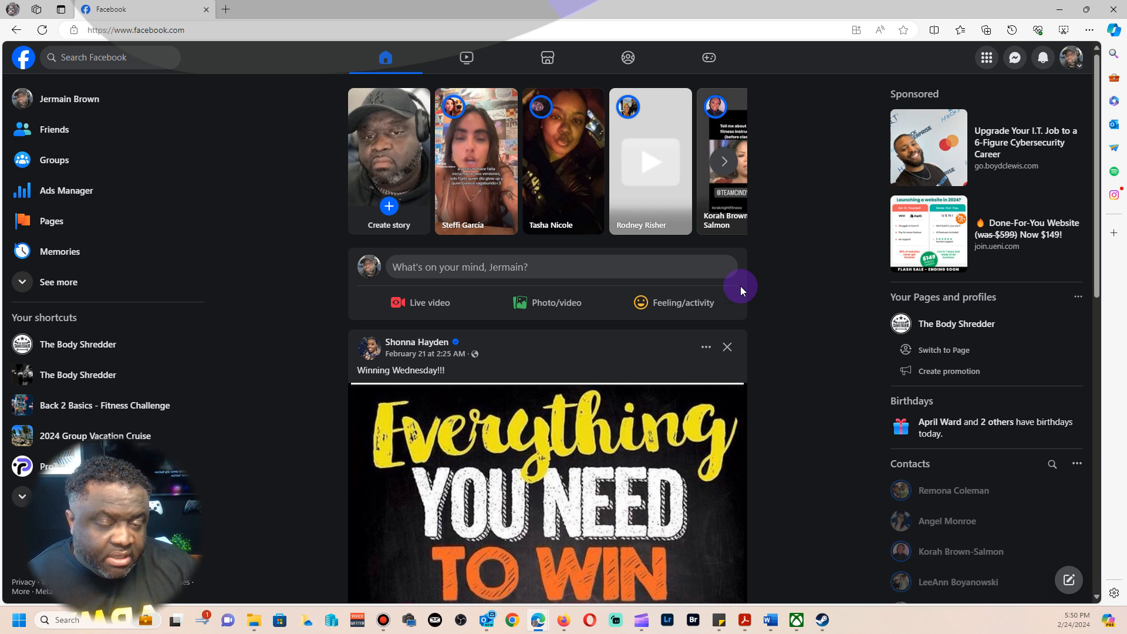
{"action": "mouse_move", "coordinate": [841, 282]}
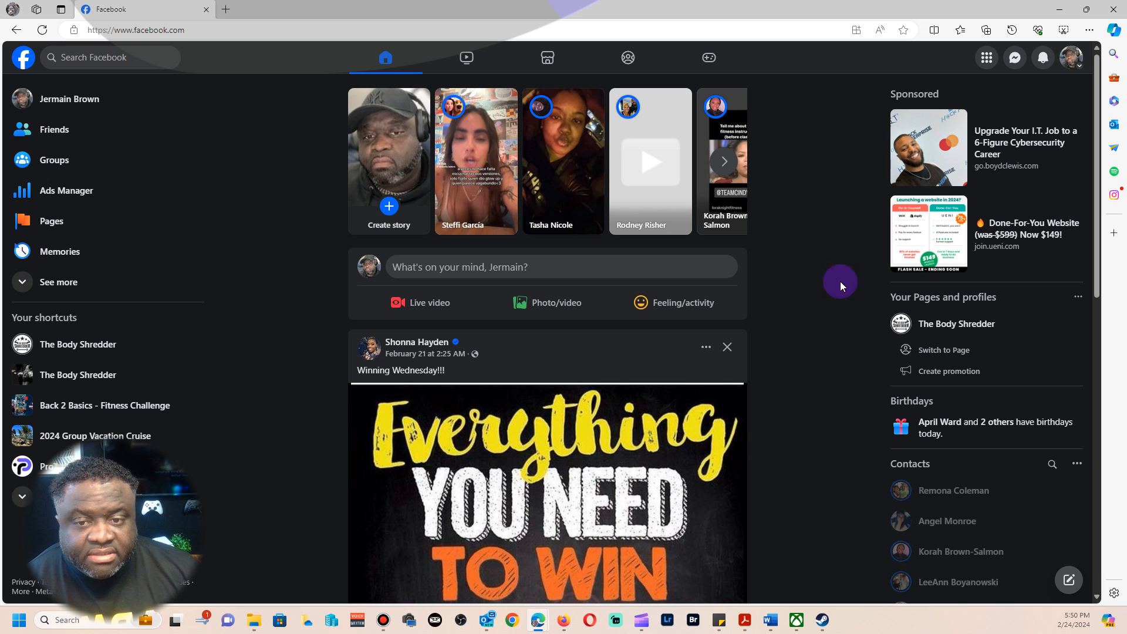